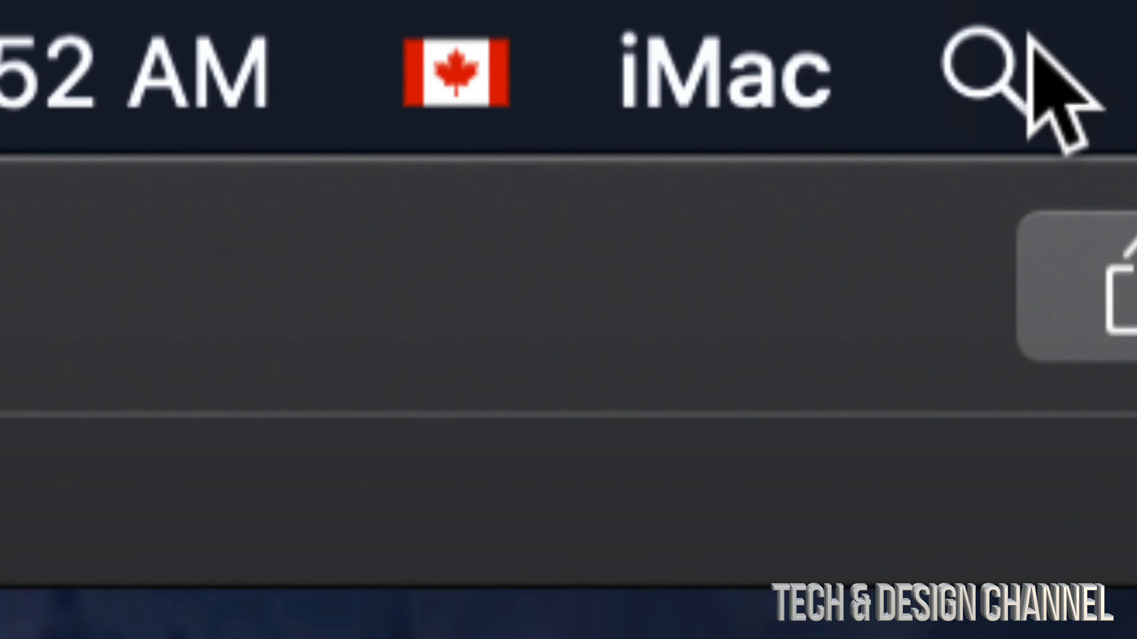
# - Bring up Spotlight from the menu bar to search for System Preferences
pyautogui.click(986, 72)
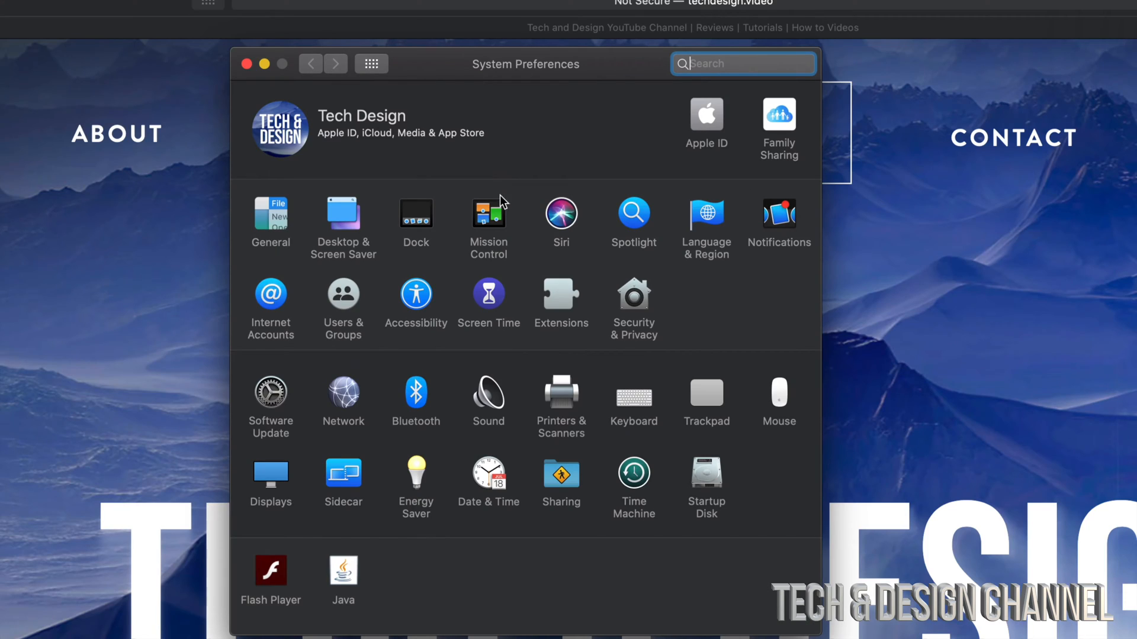
pyautogui.moveTo(629, 319)
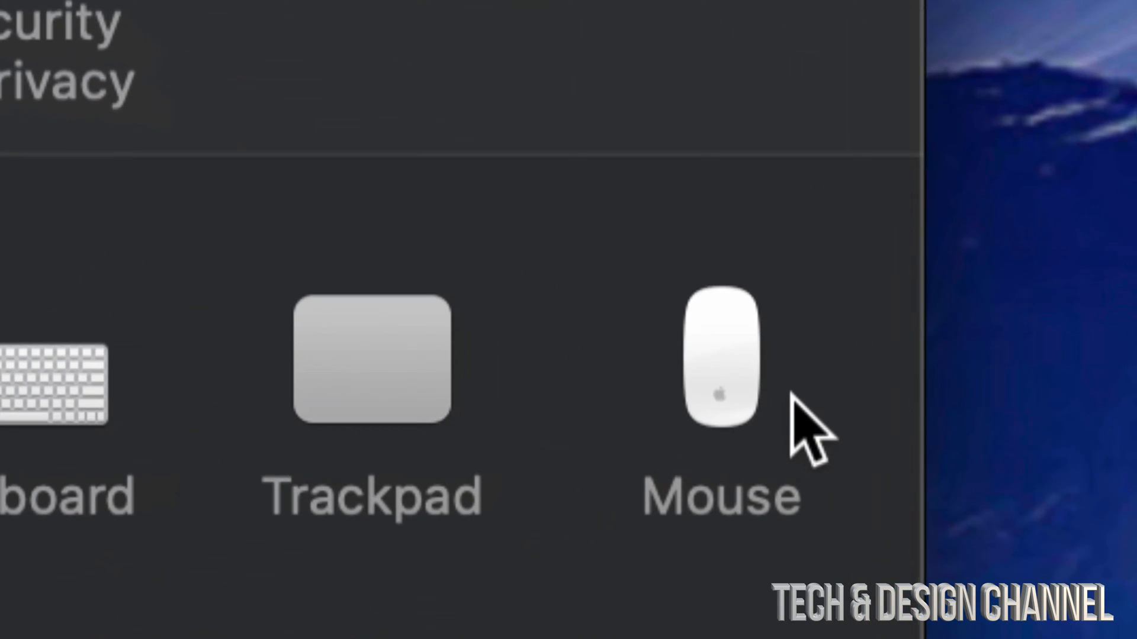
pyautogui.moveTo(724, 406)
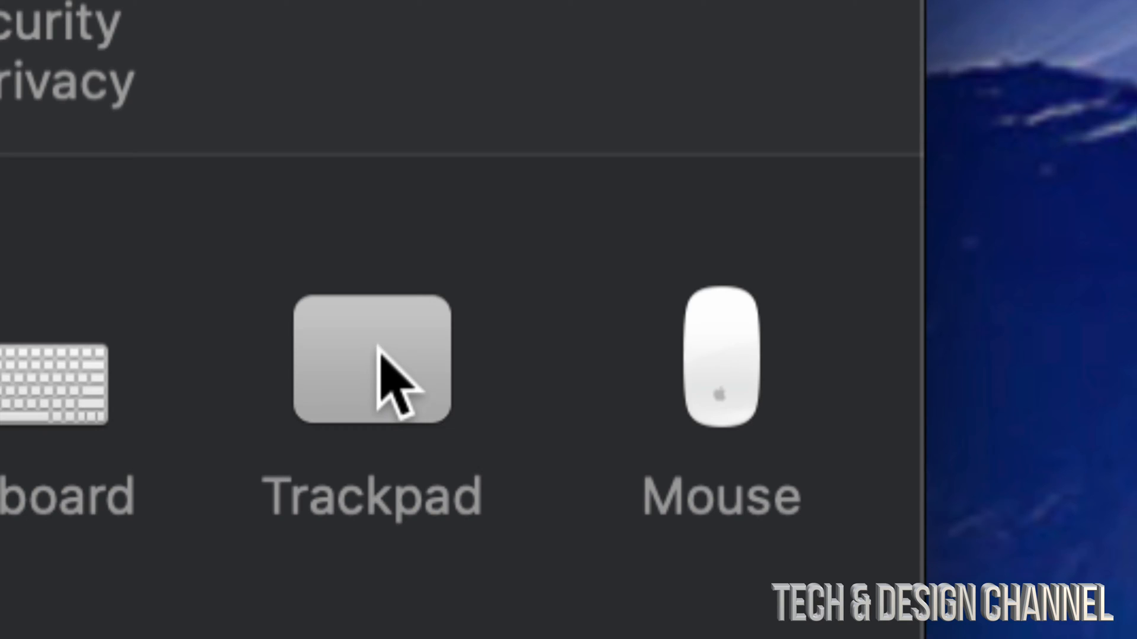
pyautogui.moveTo(413, 369)
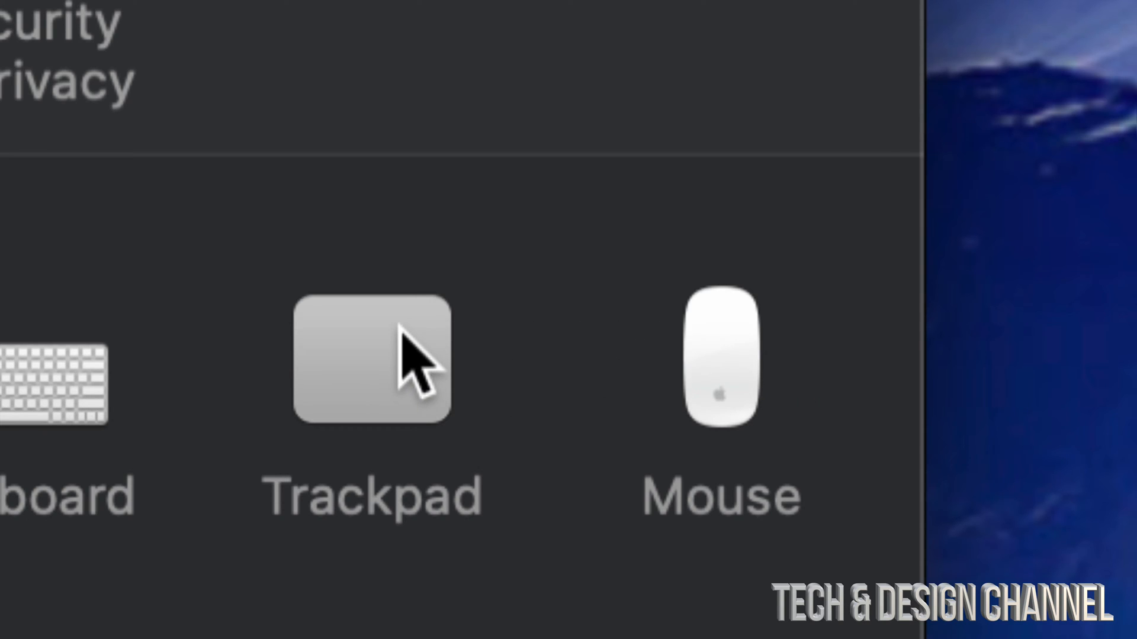
# - Open the Trackpad pane from the System Preferences overview
pyautogui.click(371, 360)
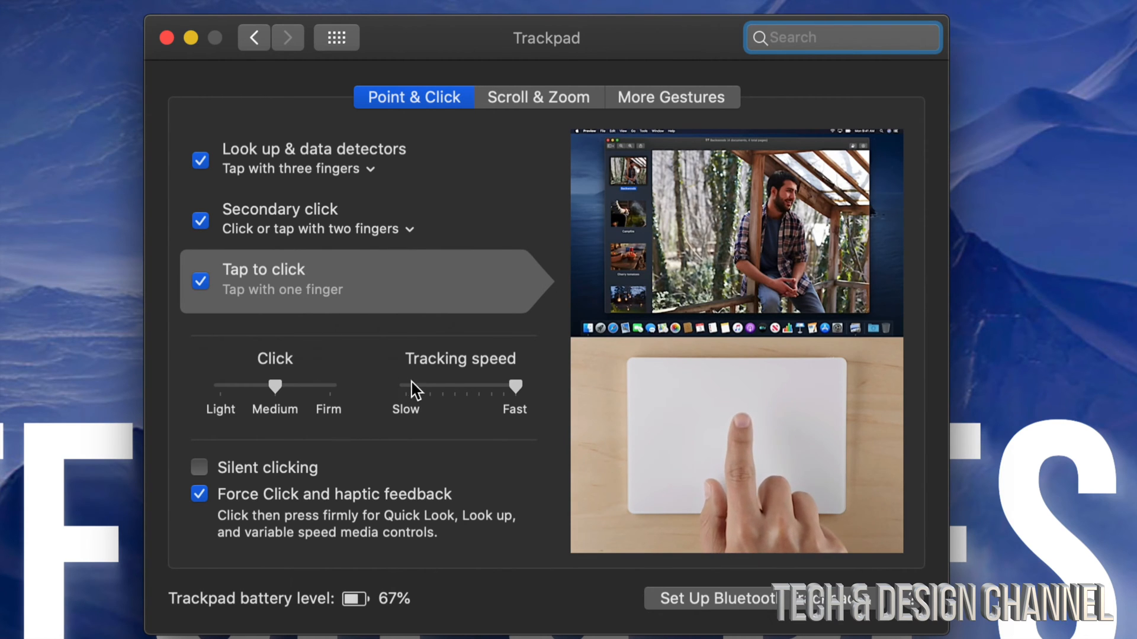
pyautogui.moveTo(455, 388)
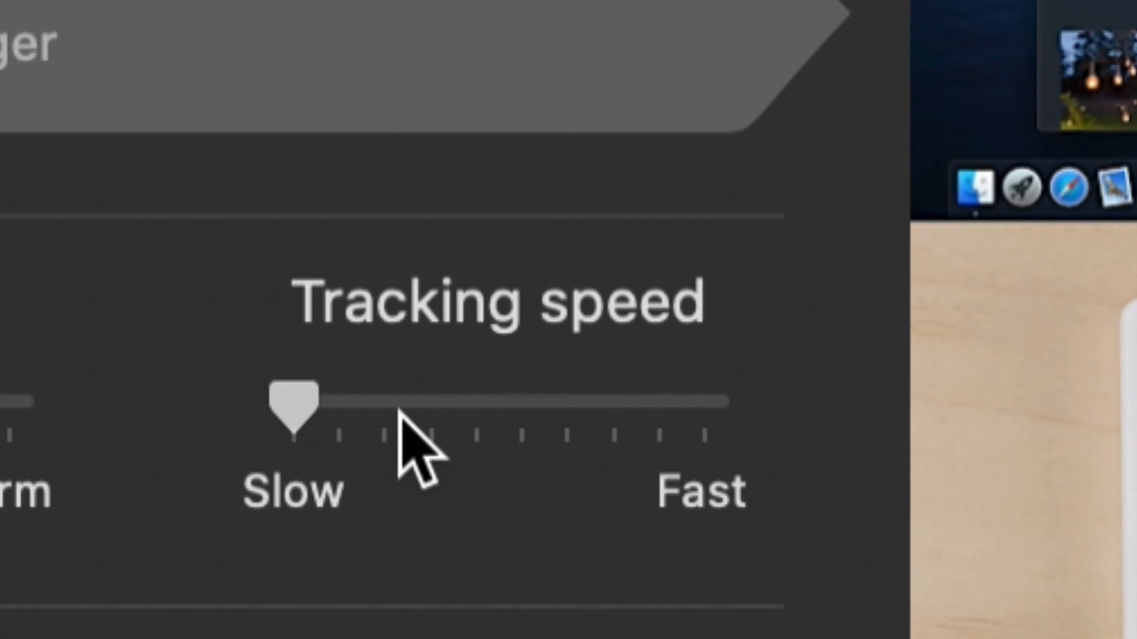
pyautogui.moveTo(522, 435)
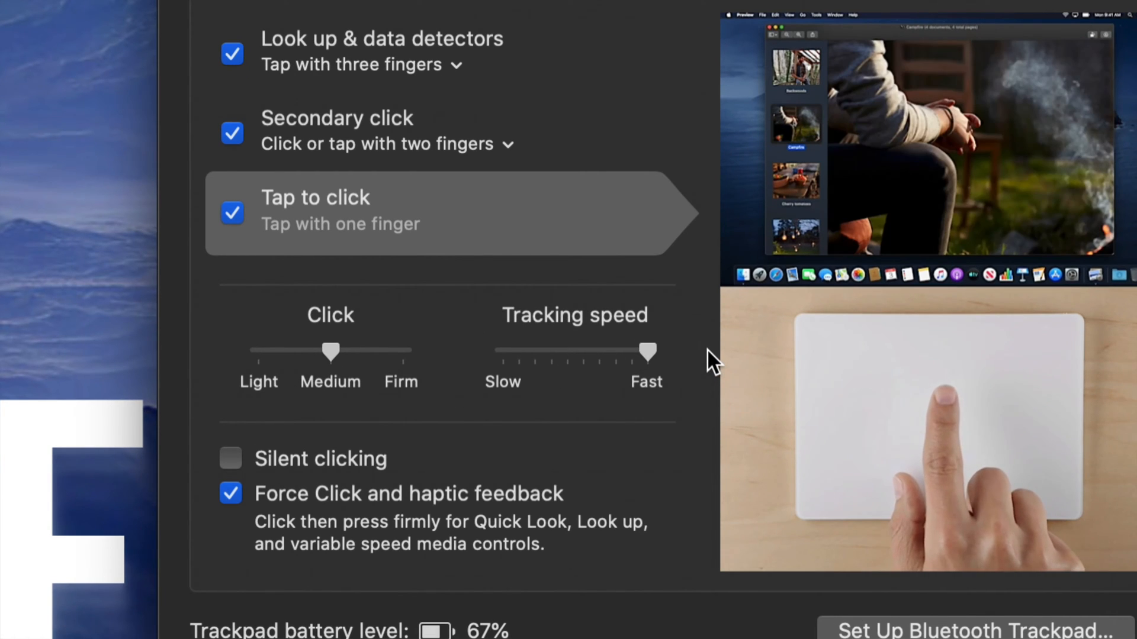
pyautogui.moveTo(563, 347)
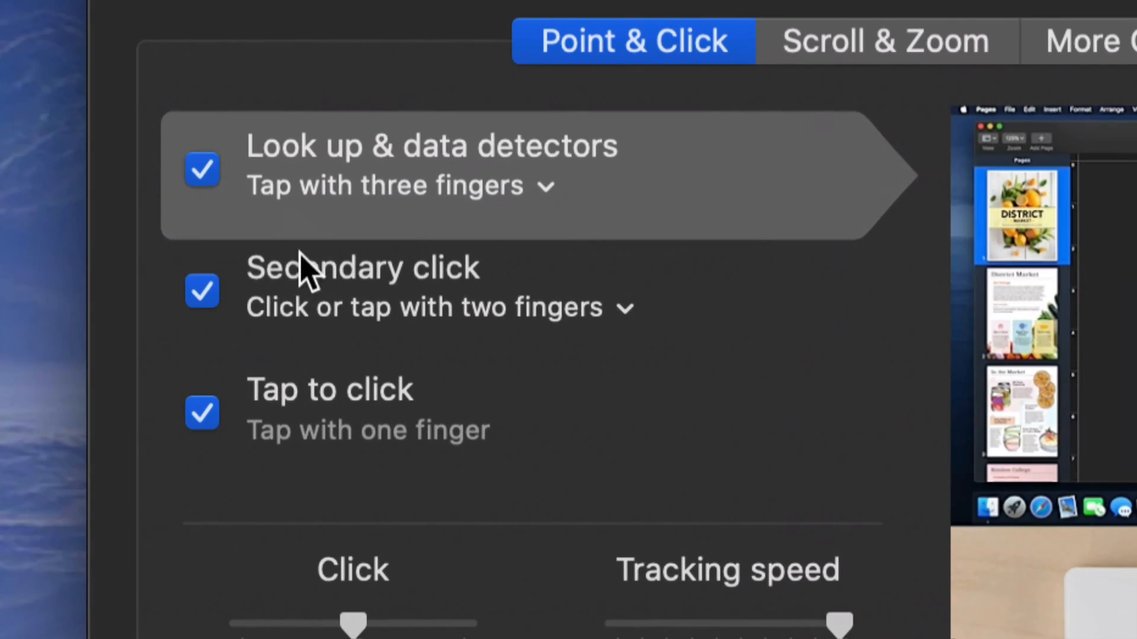
pyautogui.moveTo(573, 304)
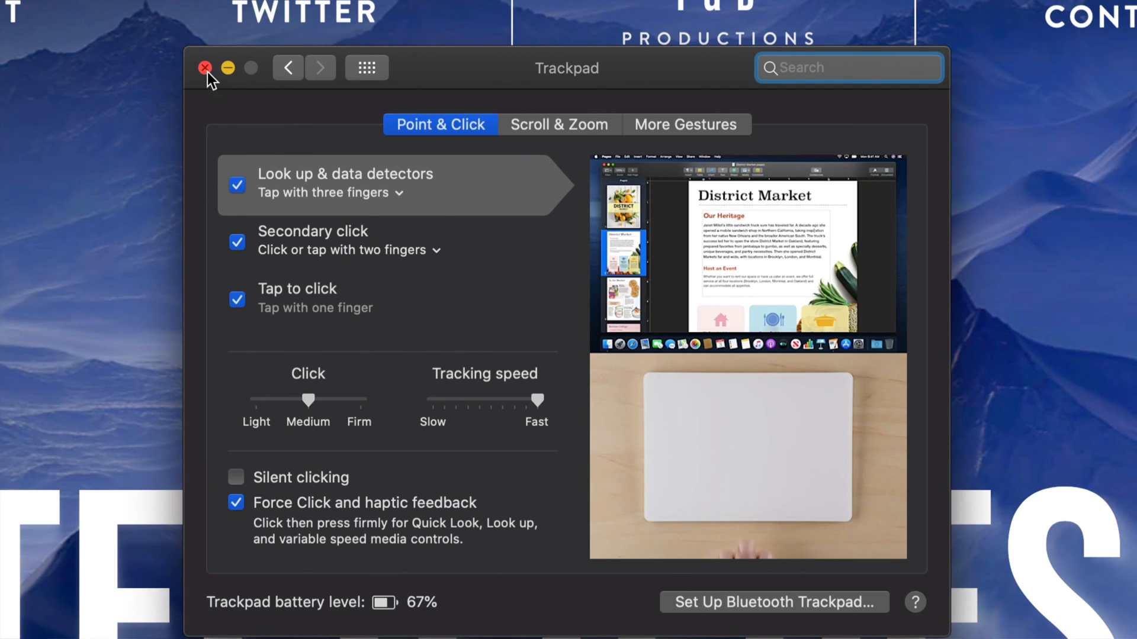
# - Close the Trackpad preferences window, returning to the Tech & Design site in Safari
pyautogui.click(204, 67)
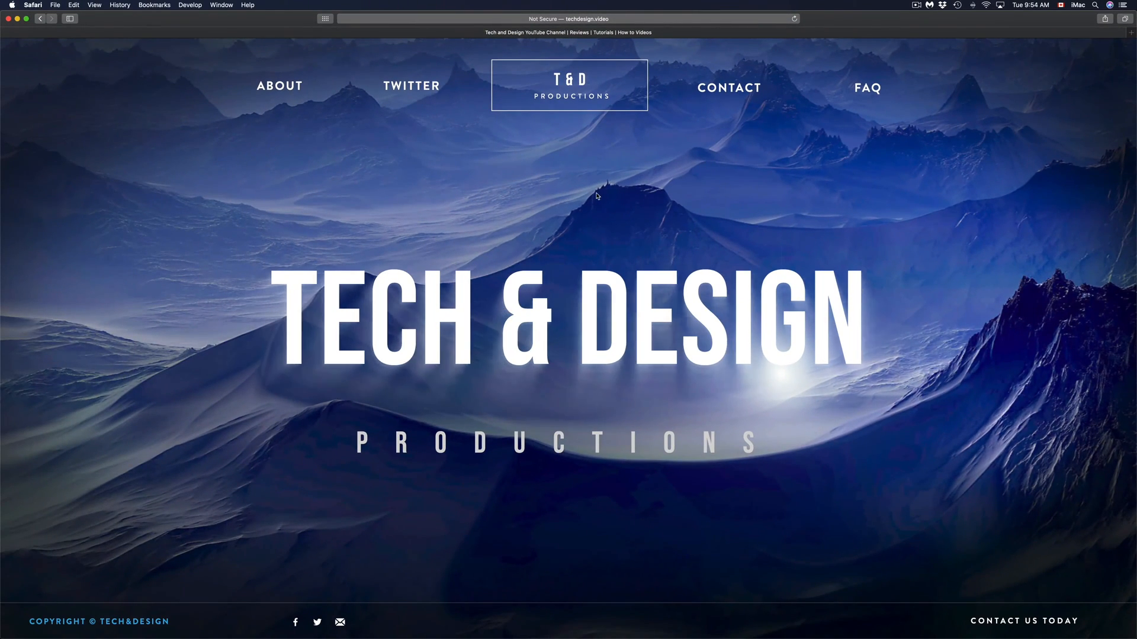
pyautogui.moveTo(601, 246)
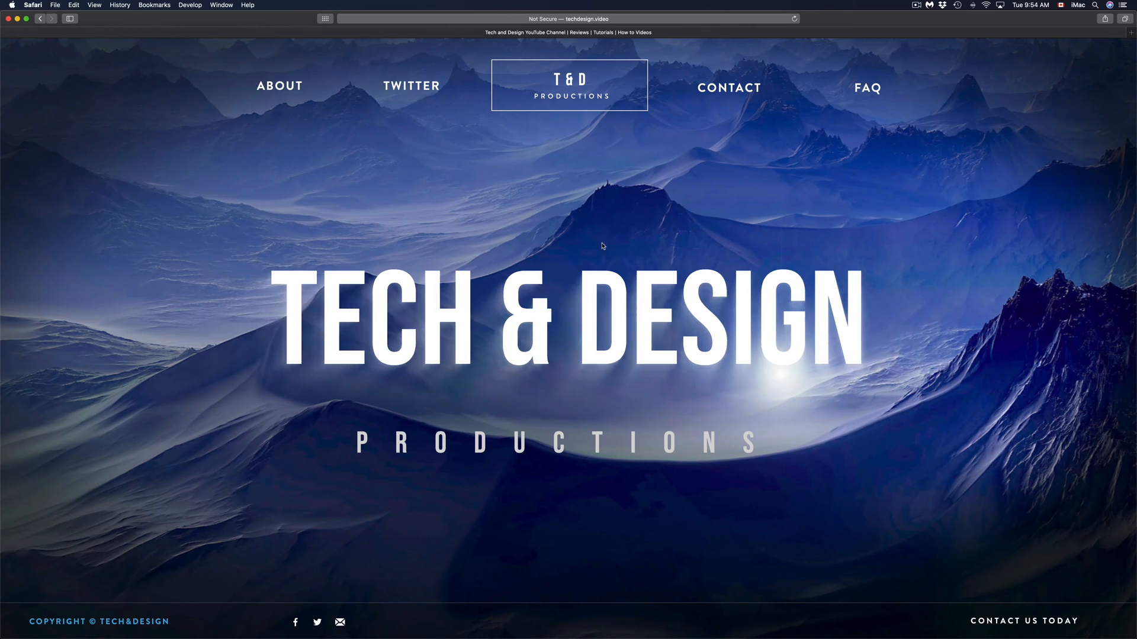
pyautogui.moveTo(515, 289)
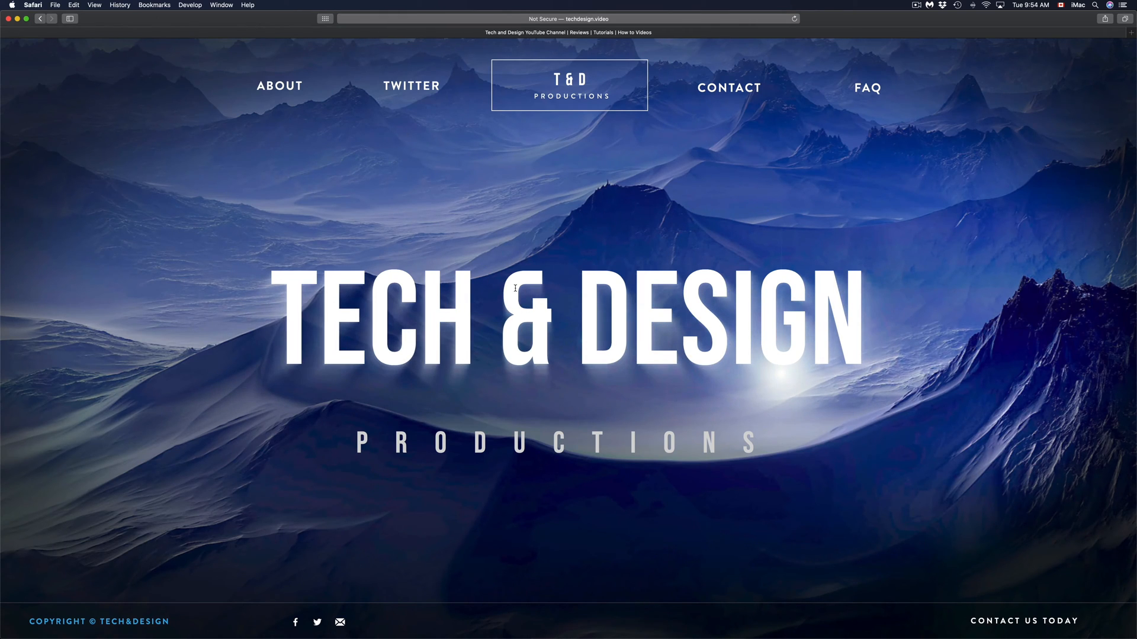
pyautogui.moveTo(741, 211)
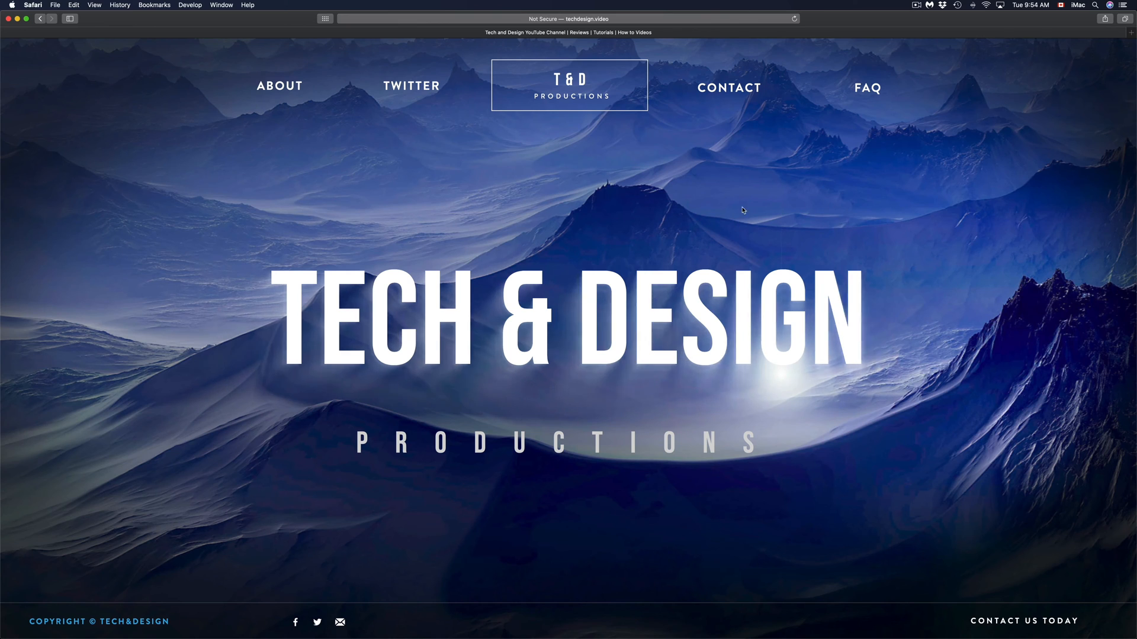
pyautogui.moveTo(811, 201)
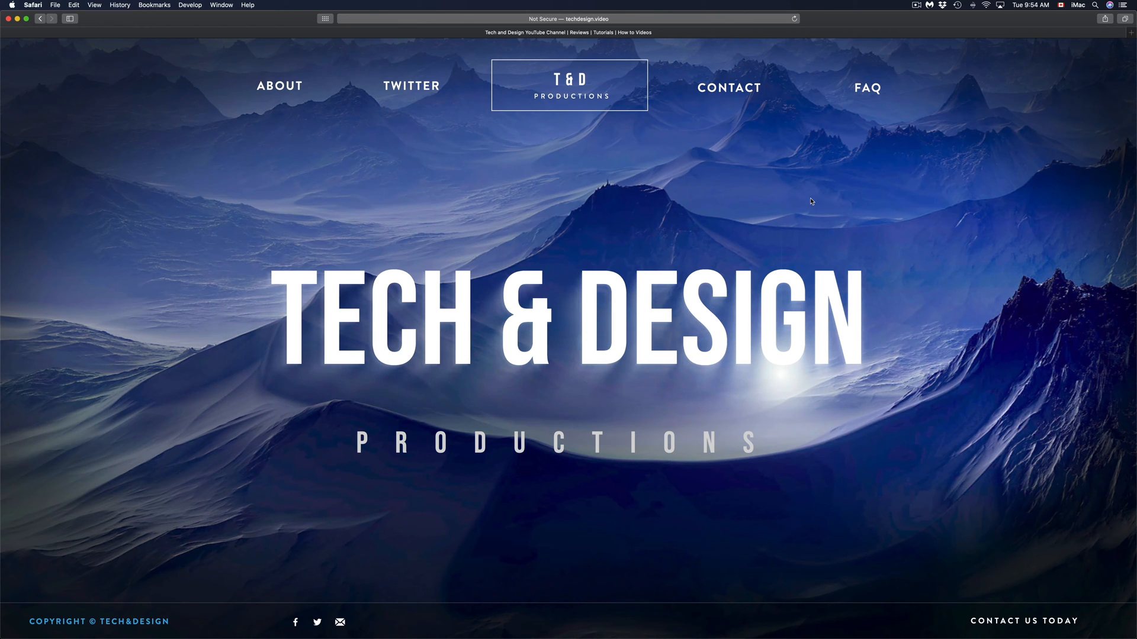